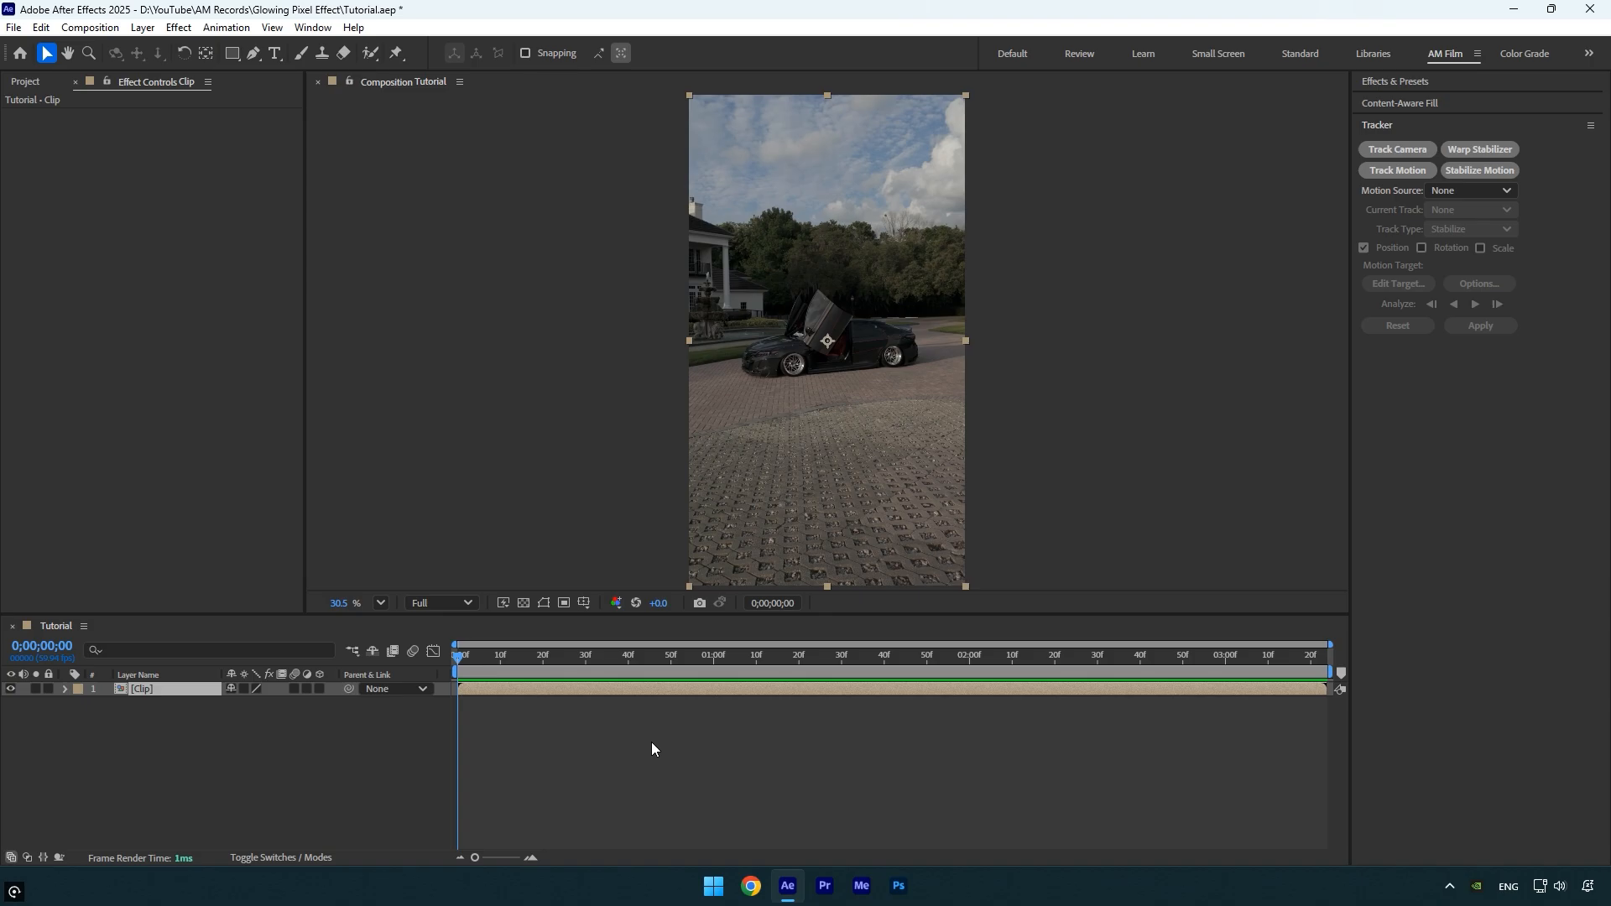
mouse_move(377, 811)
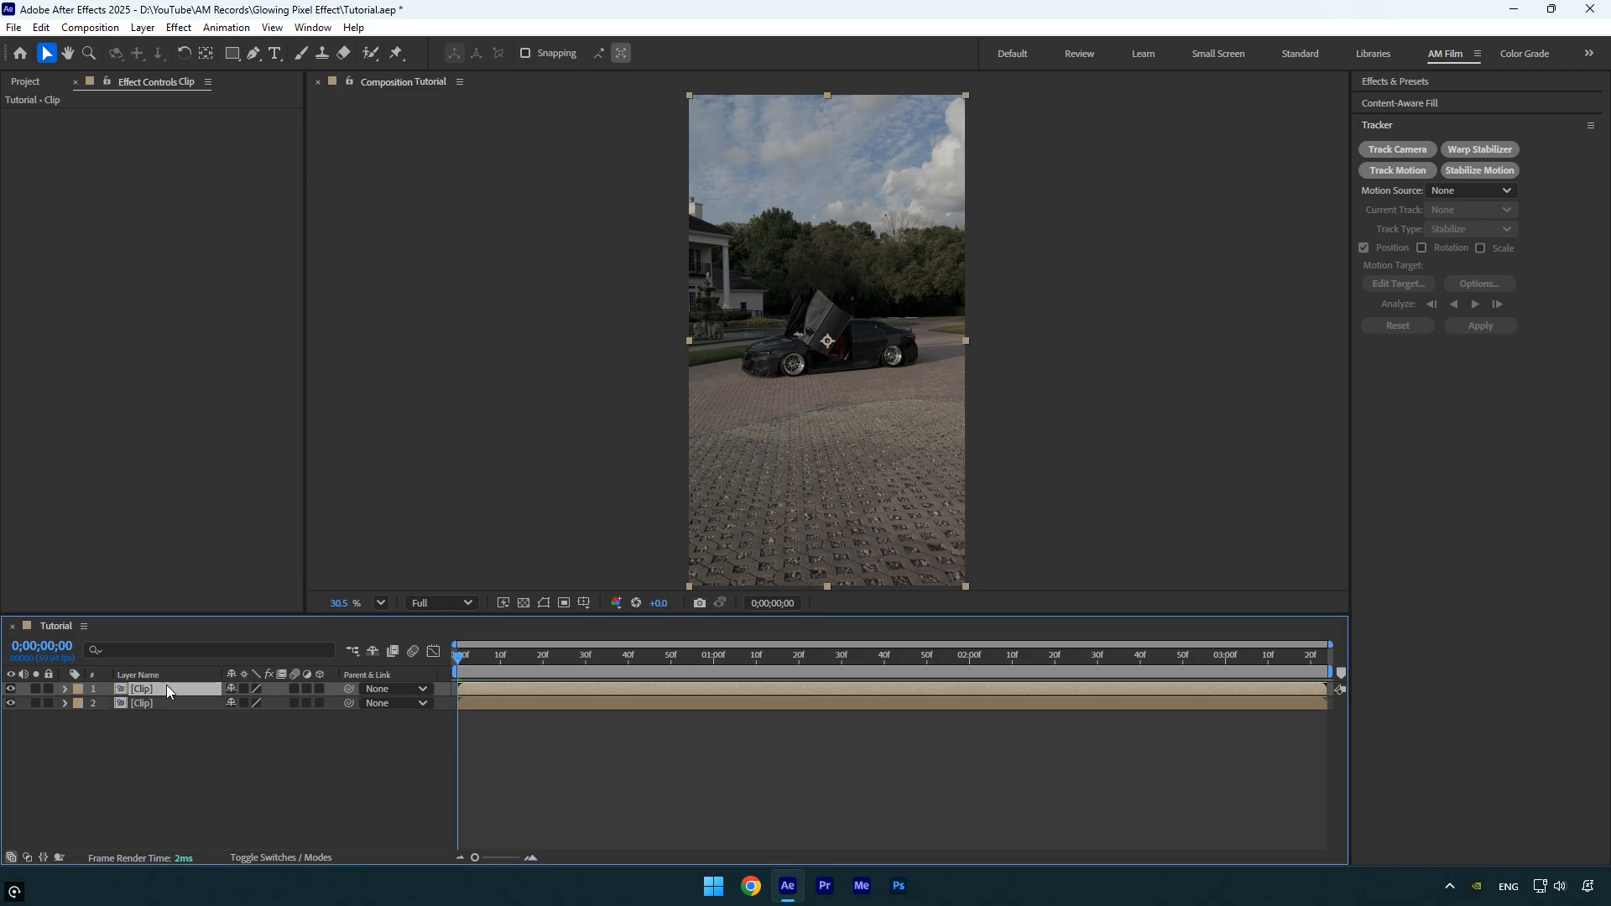
Step: Rename the duplicated top copy of the Clip layer to 'Roto'
type("Roto")
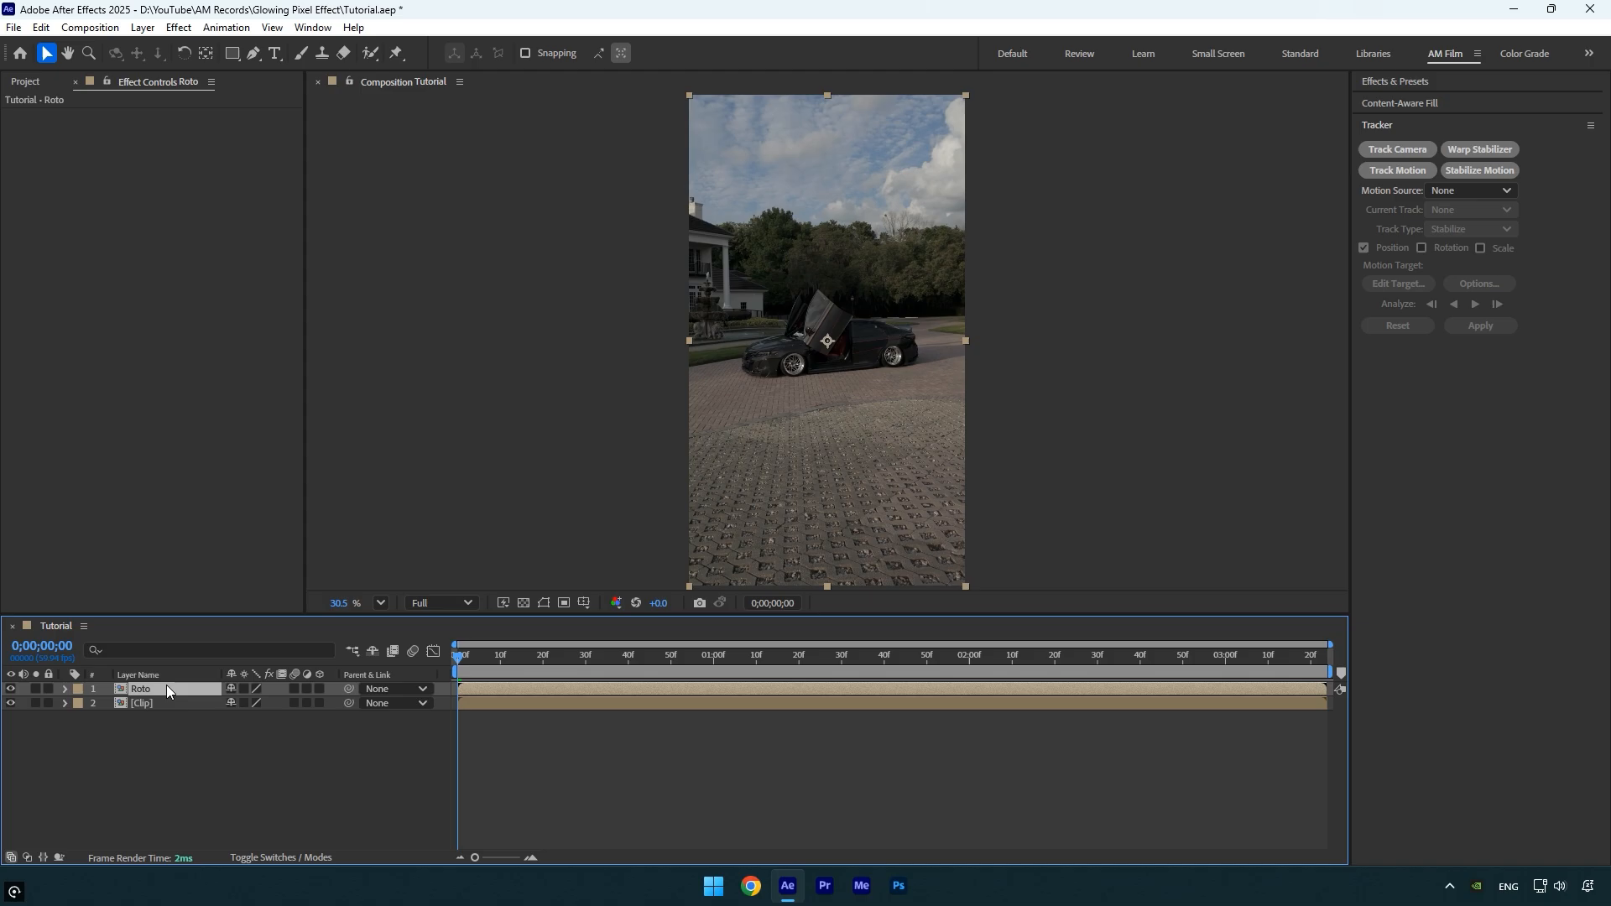
mouse_move(394, 78)
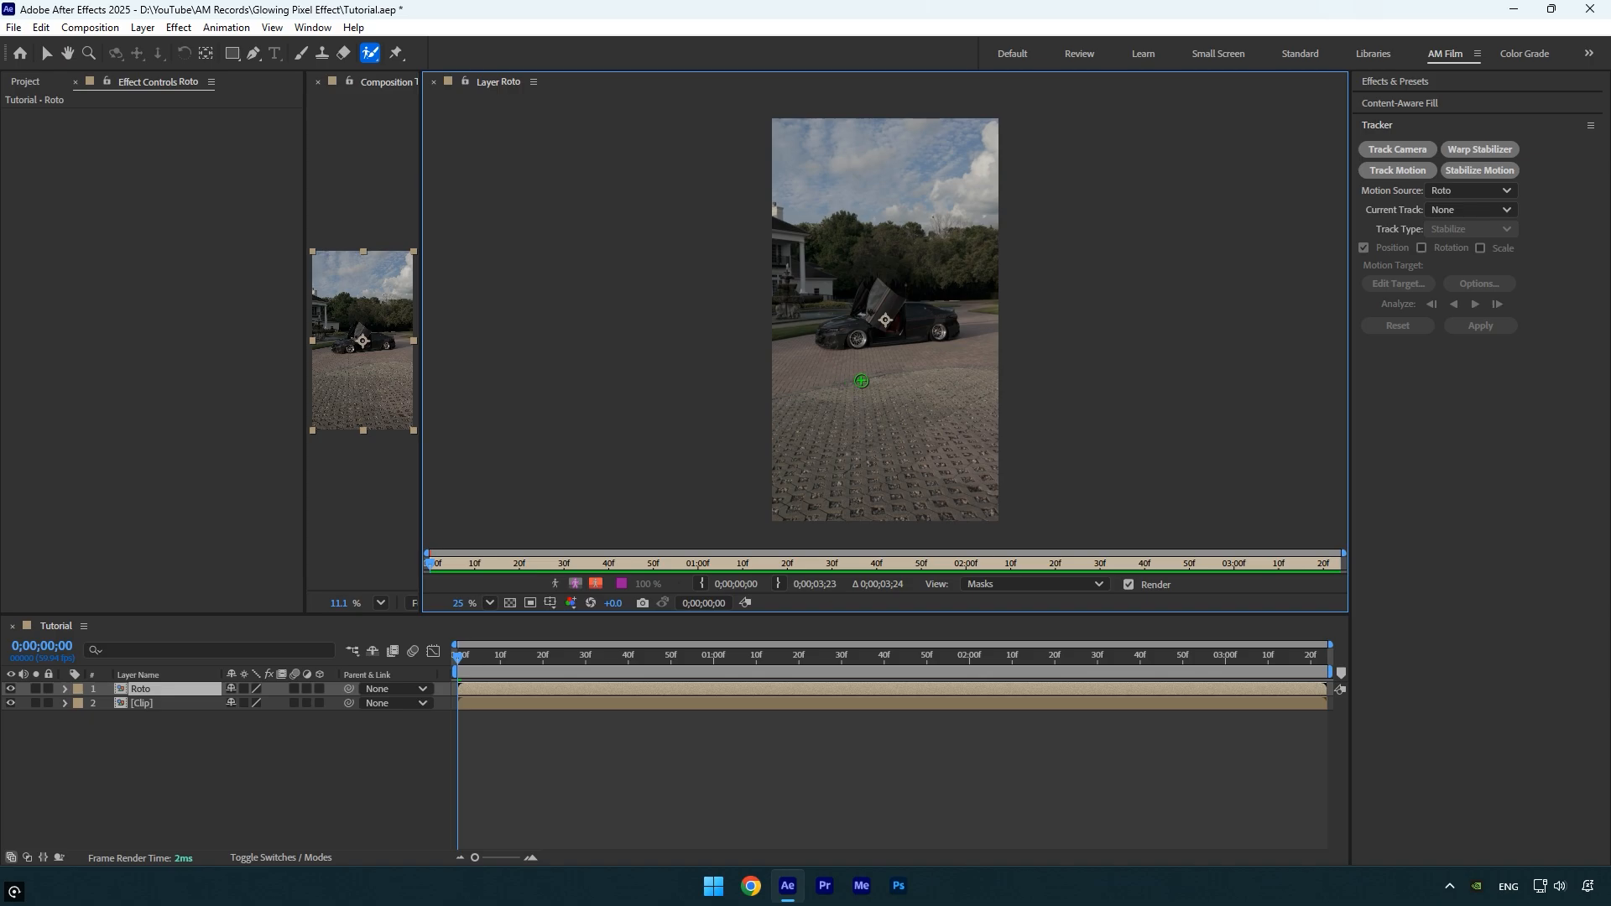
Step: Paint the sky with Roto Brush on the Roto layer, then return to the Tutorial composition
left_click(1031, 584)
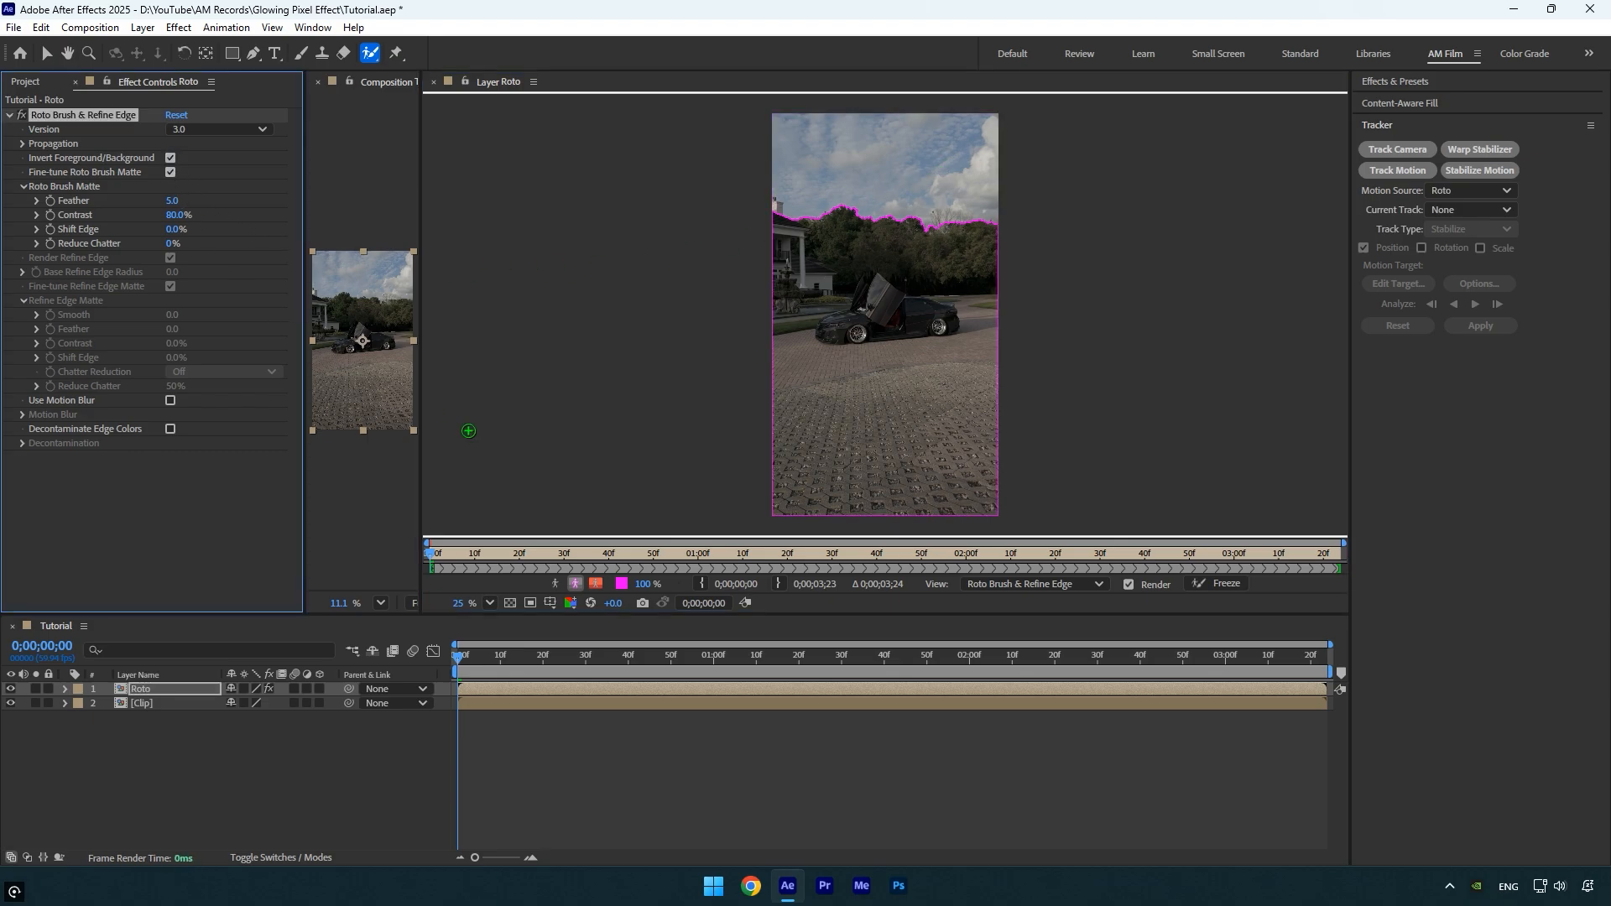
mouse_move(920, 403)
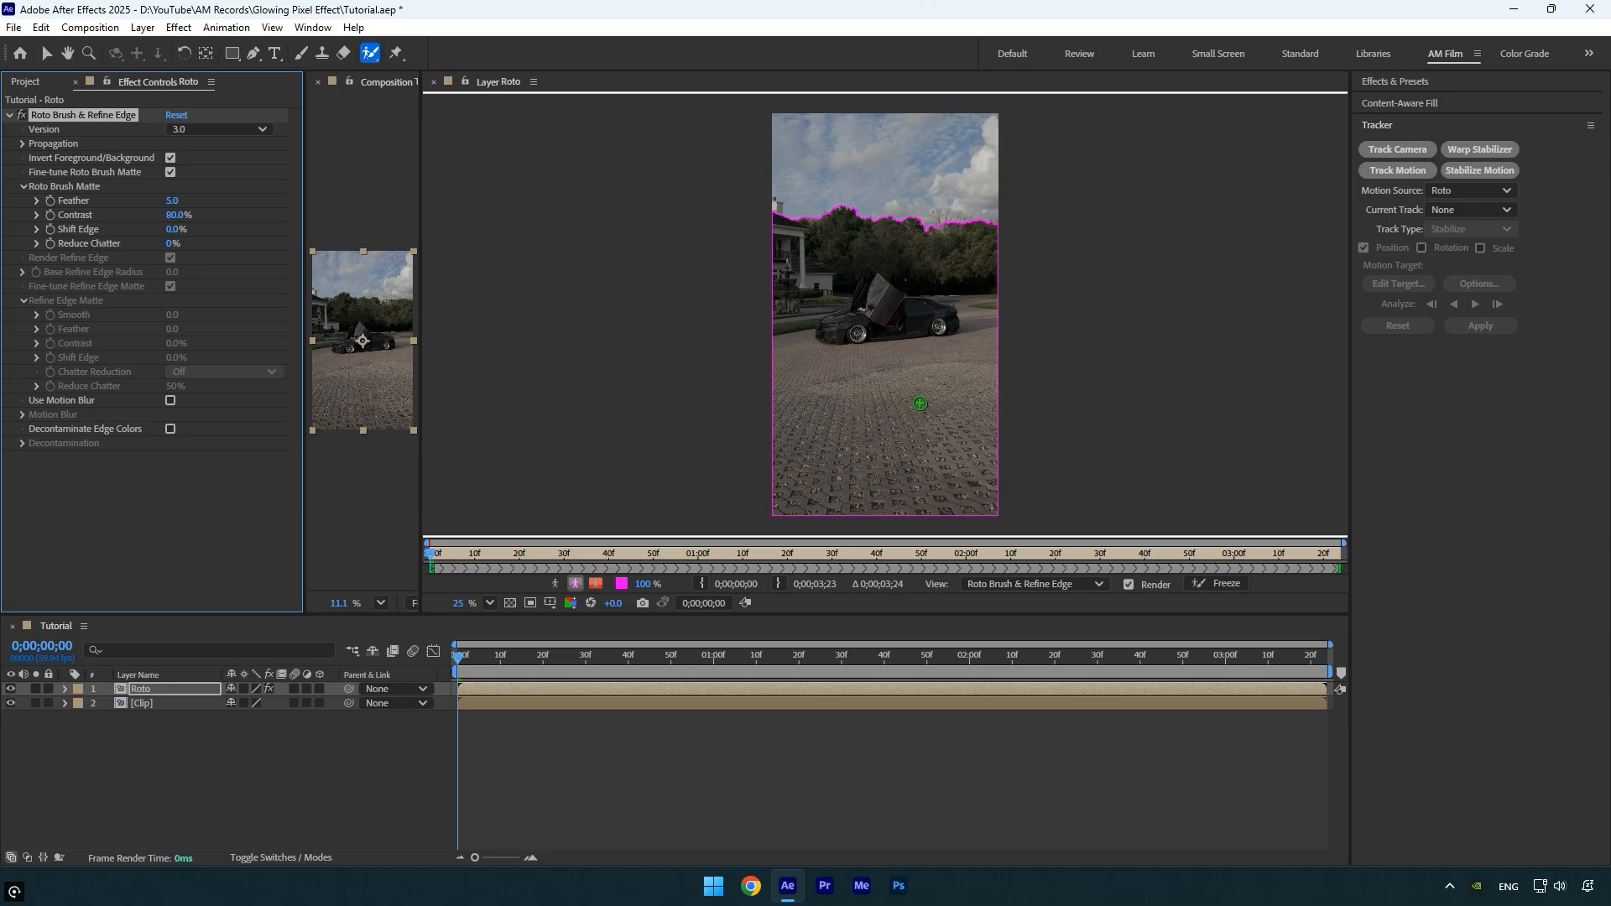
left_click(1222, 584)
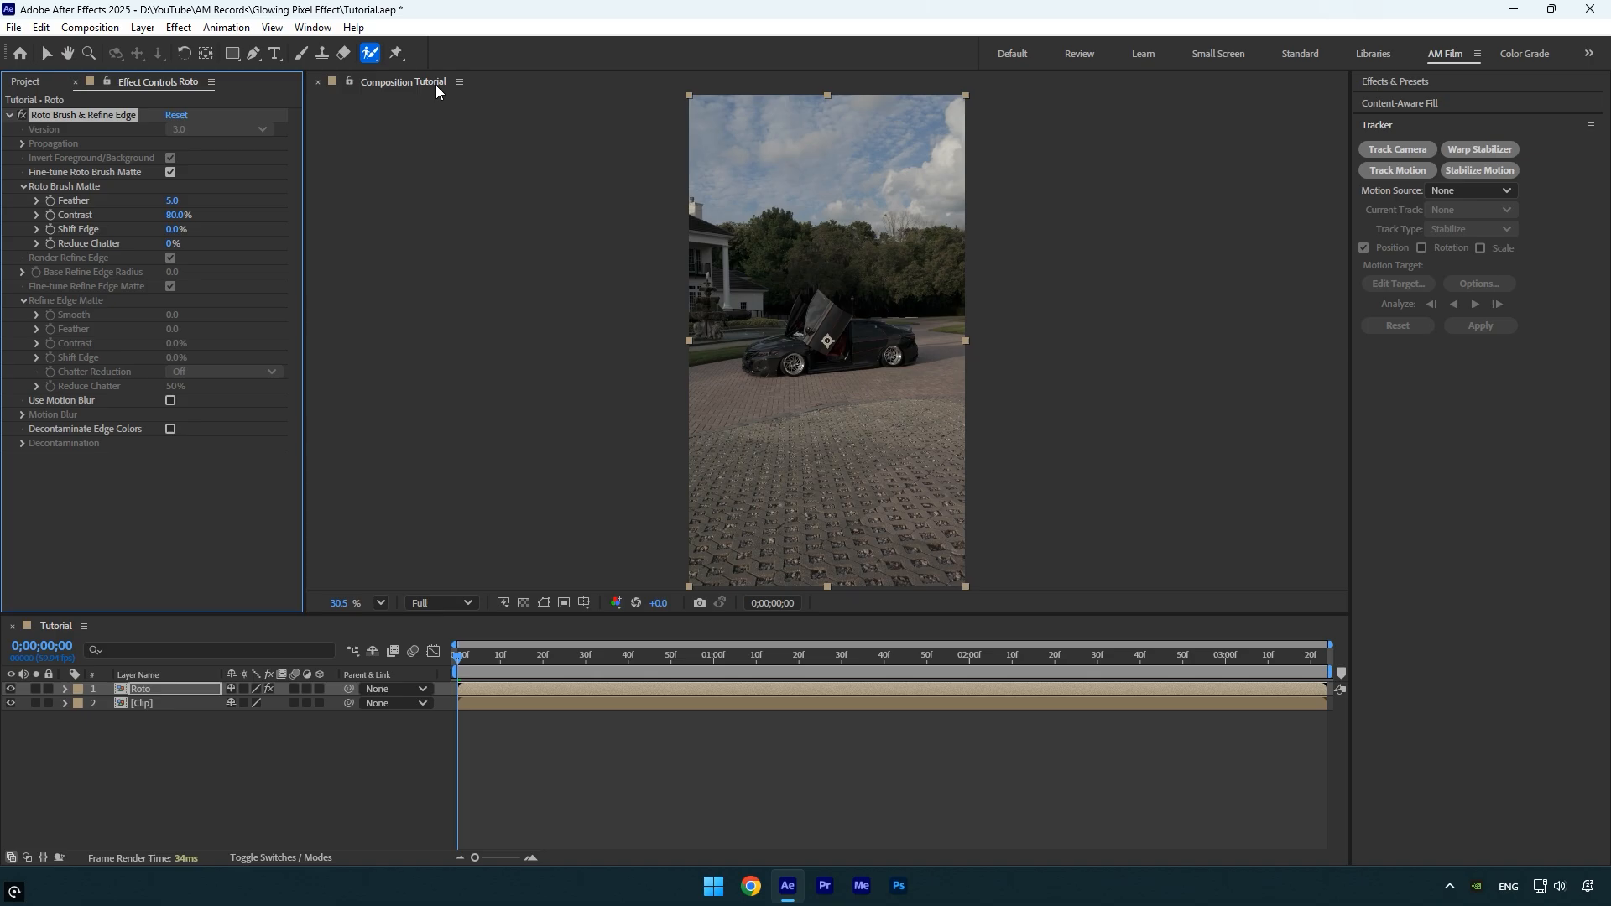
Step: Select the Clip layer and search 'find' to apply Find Edges
left_click(142, 703)
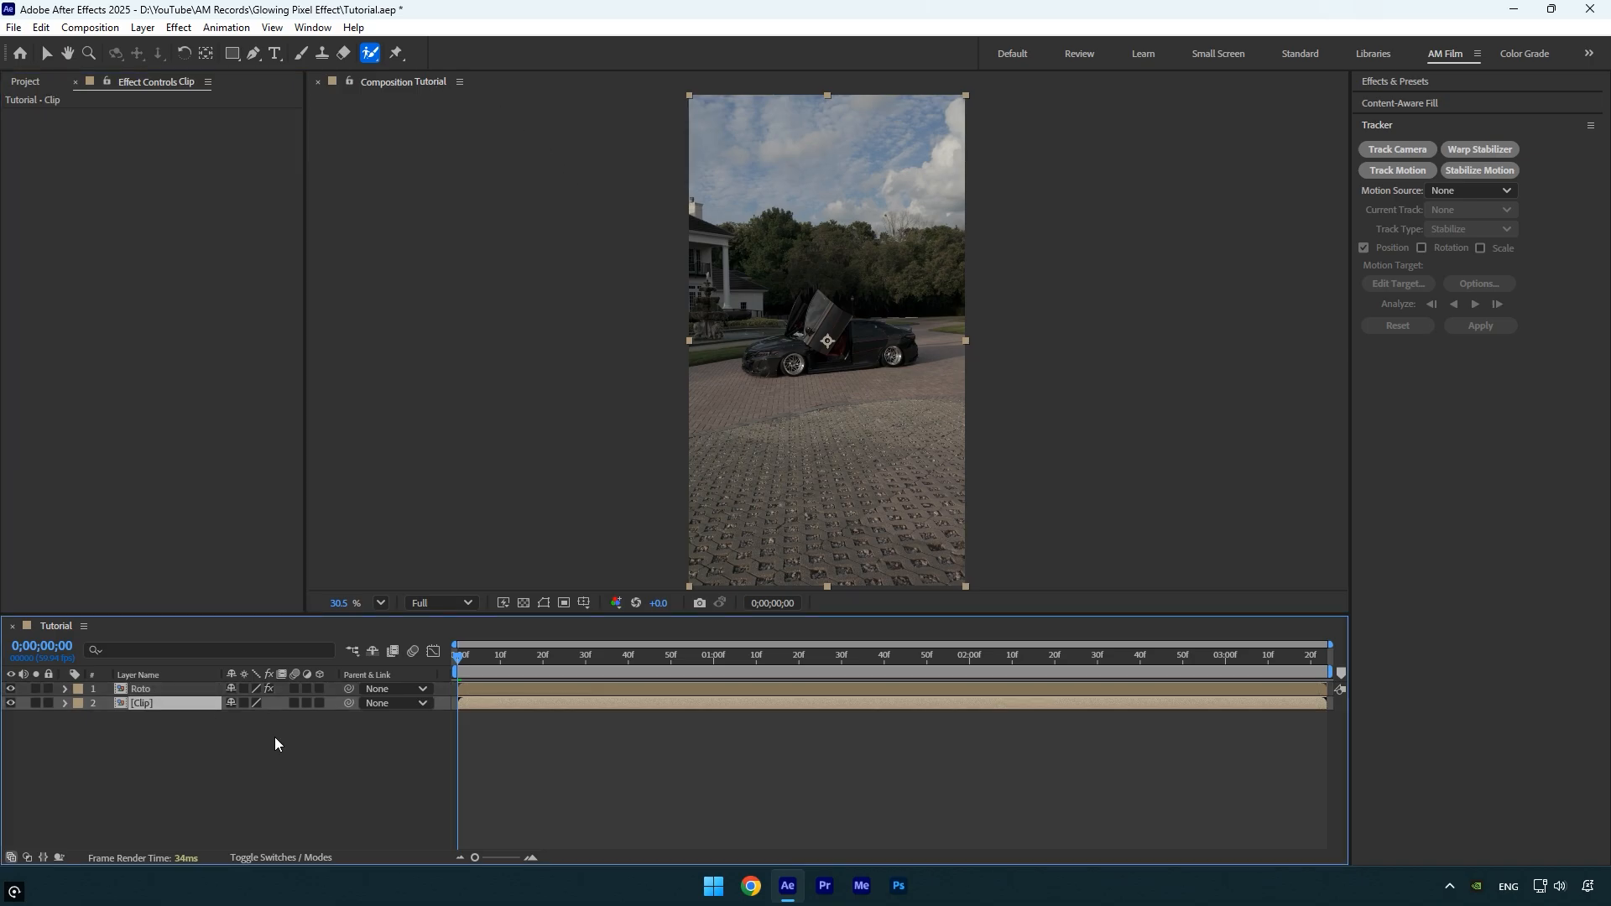
type("find")
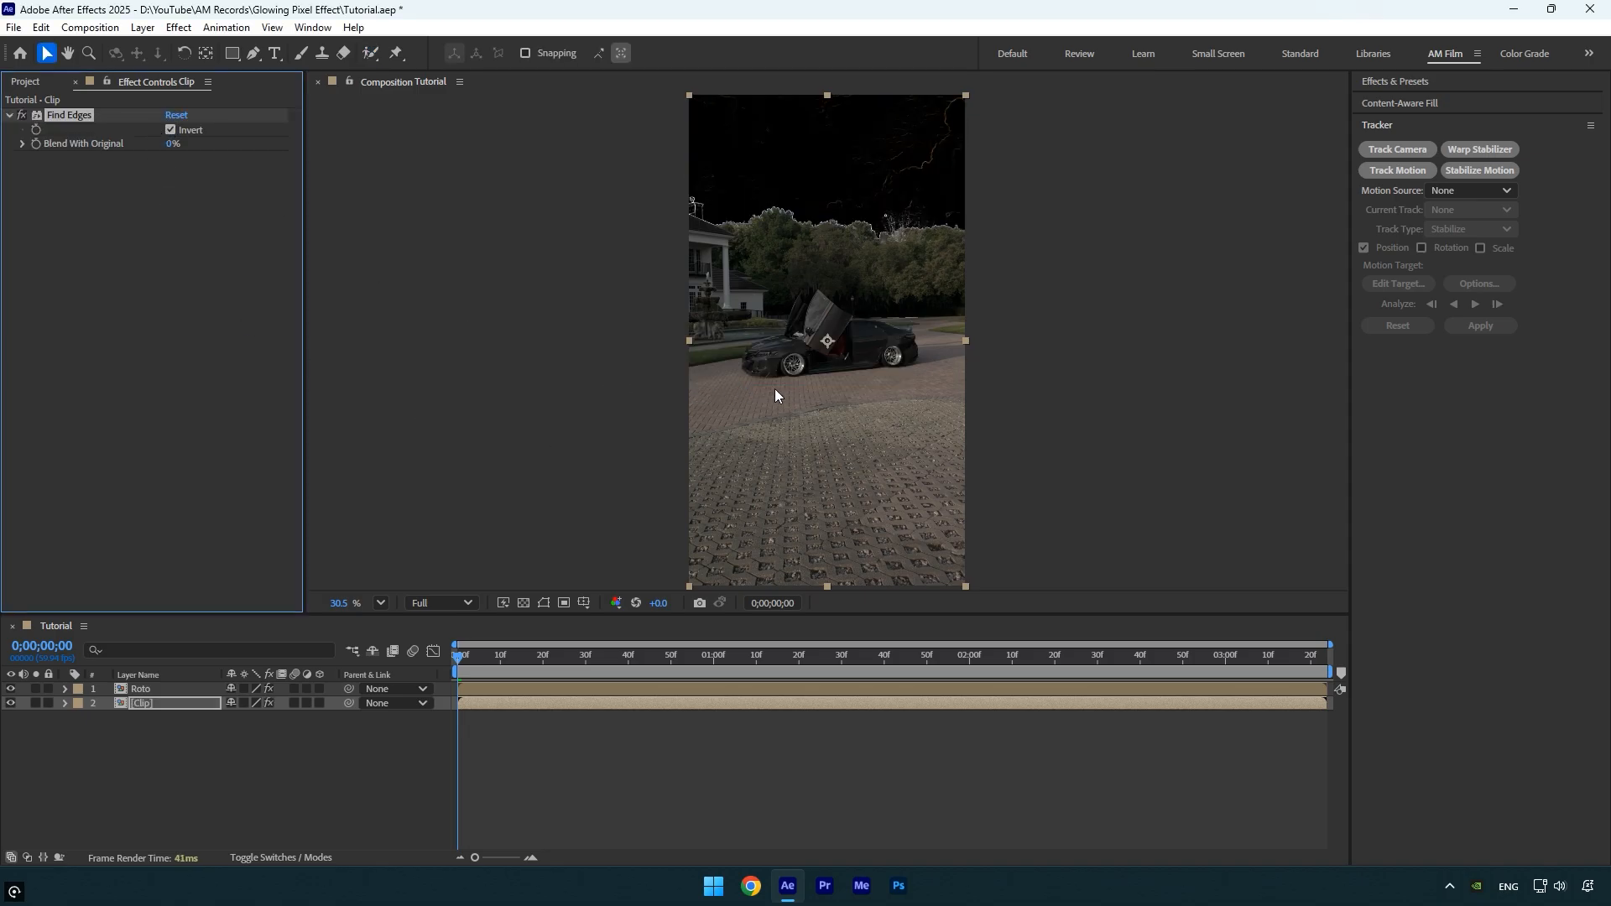
Step: Set Pixel Melt direction to Up and type a larger Melt Step value
left_click(219, 186)
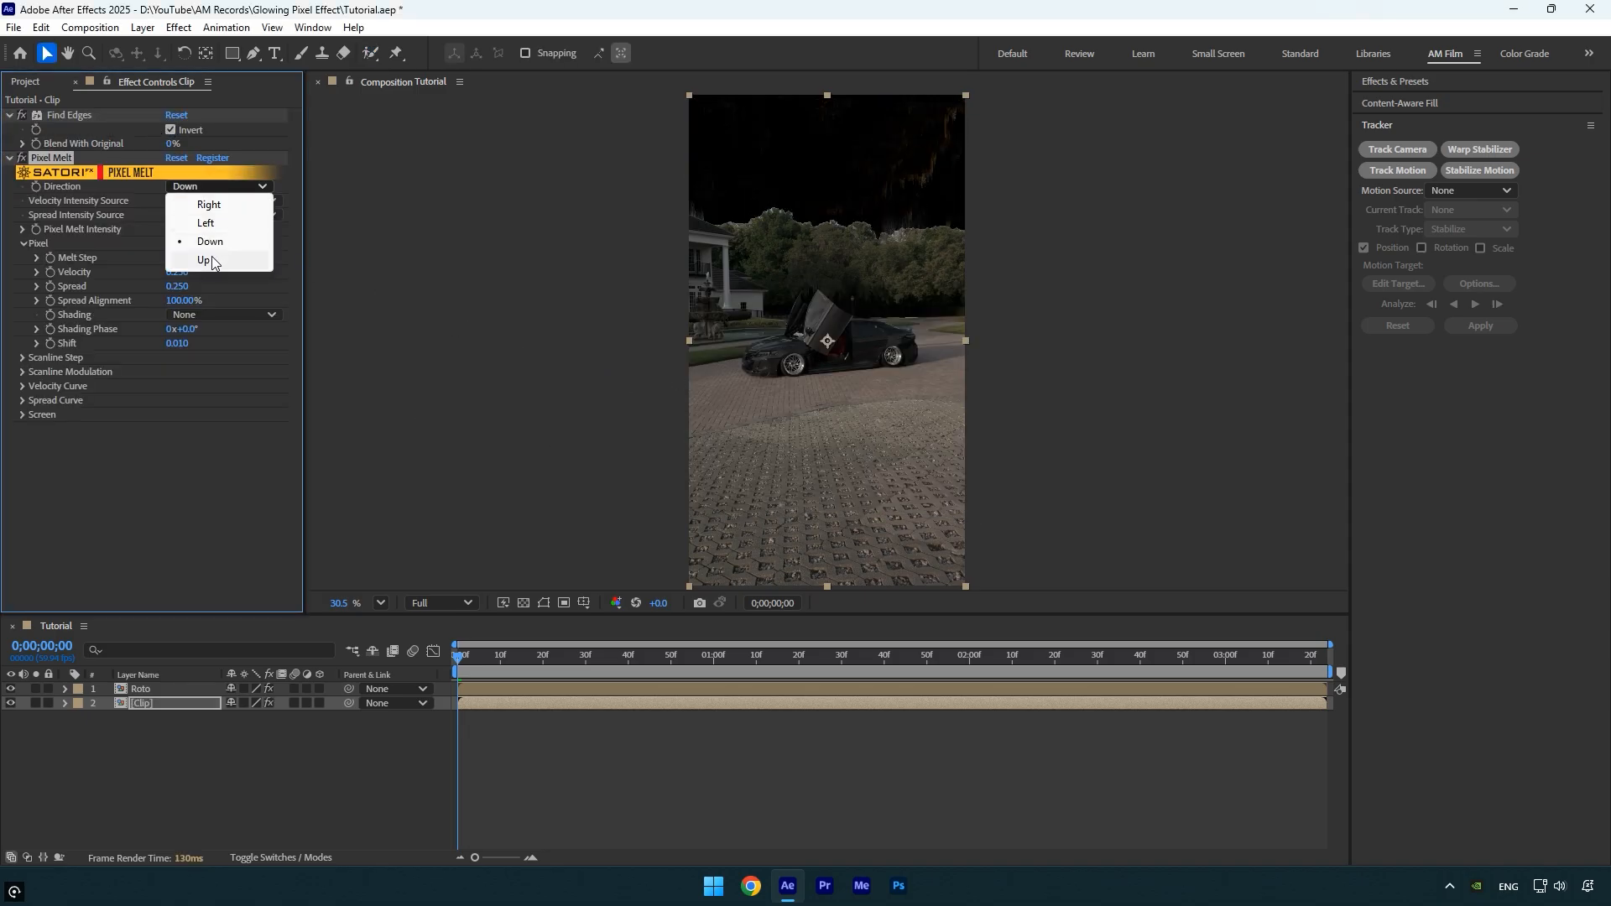
left_click(204, 260)
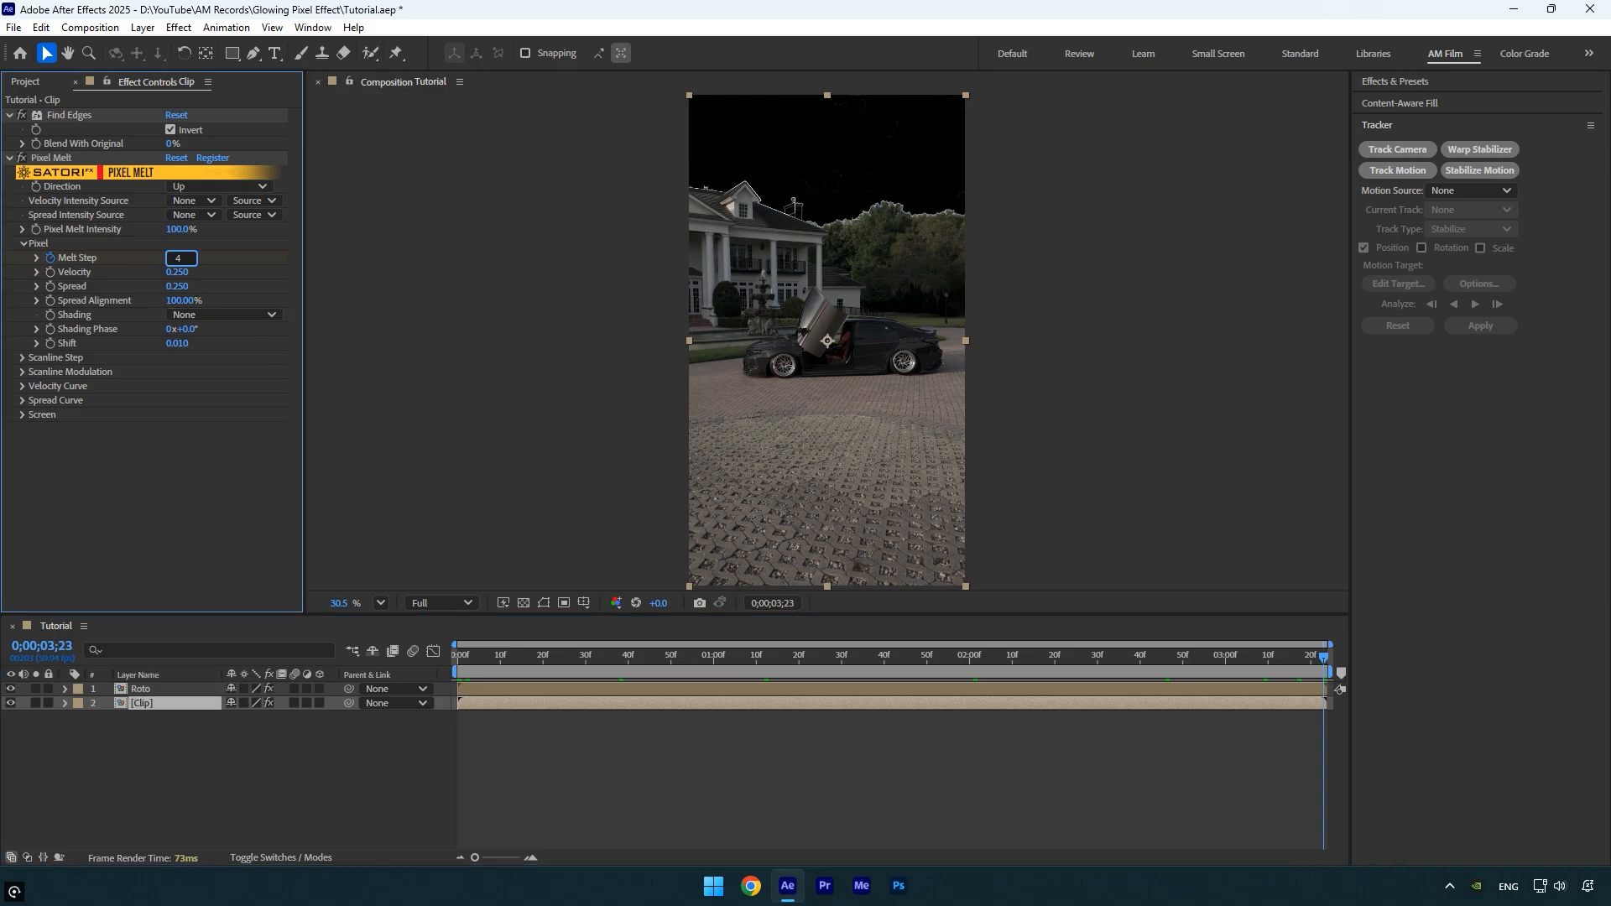
type("0")
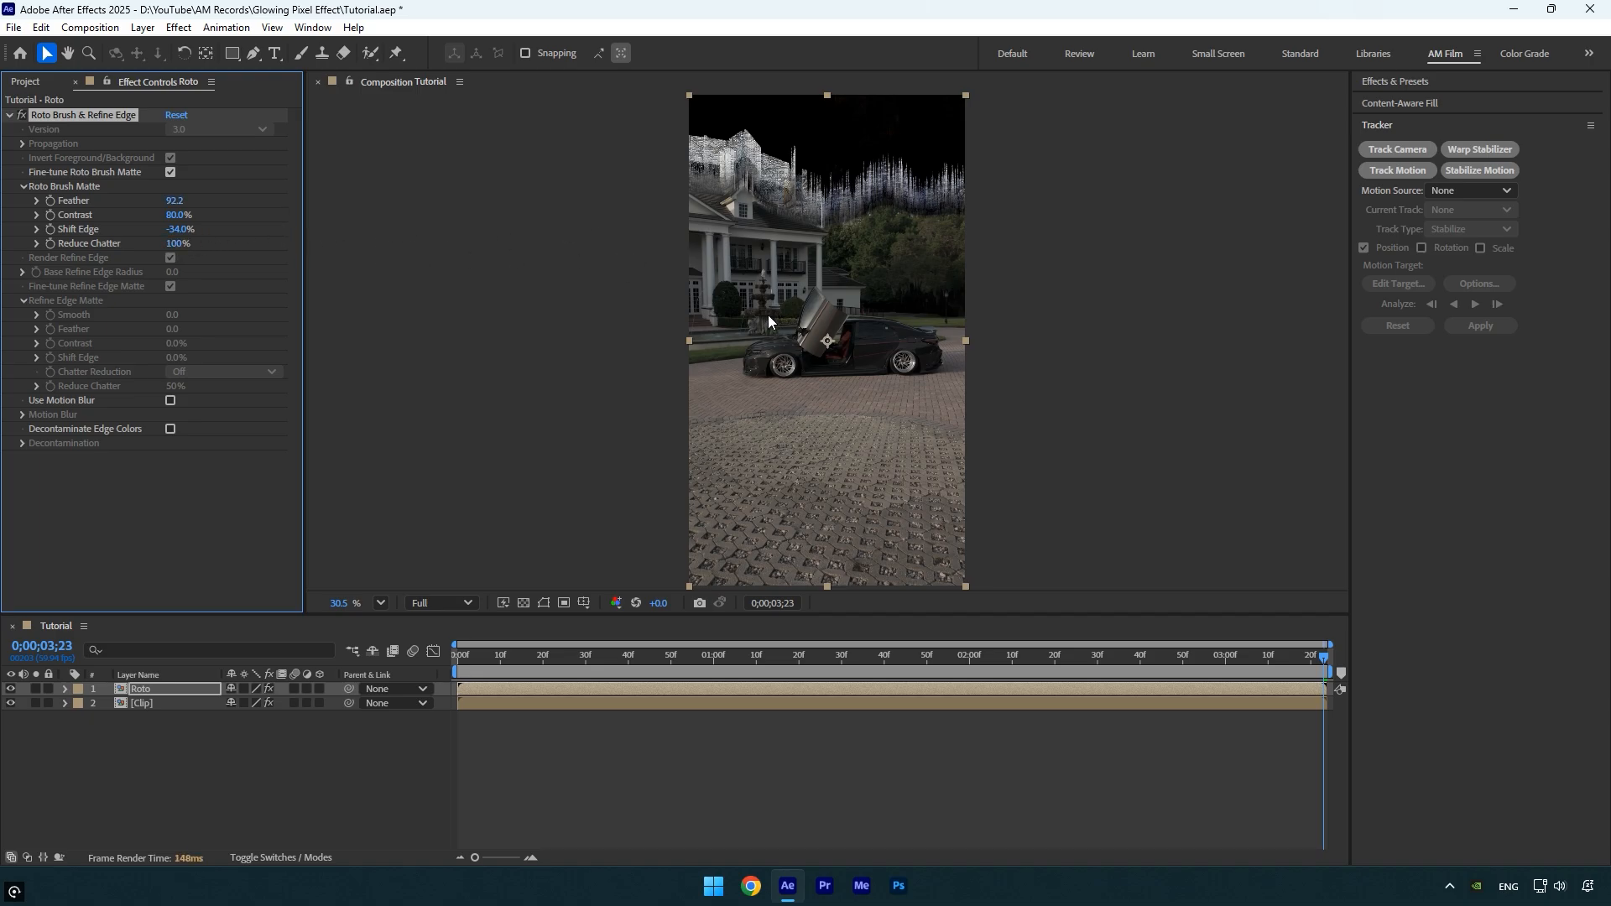
mouse_move(772, 321)
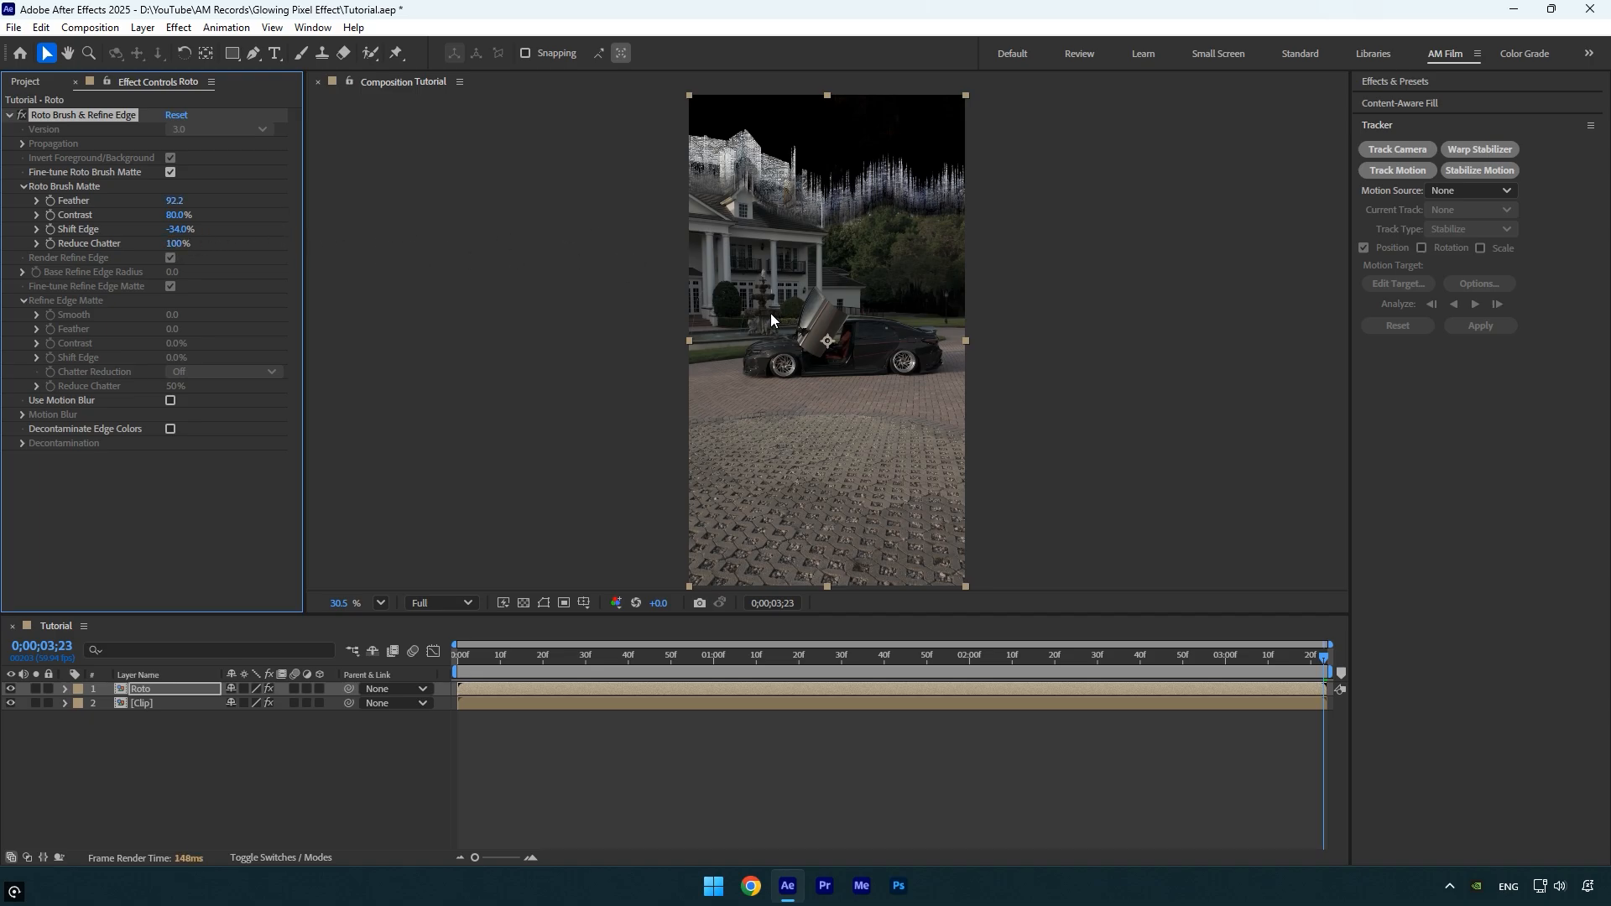
Step: Reselect the Clip layer after tuning the Roto matte feather, shift edge and chatter
left_click(141, 703)
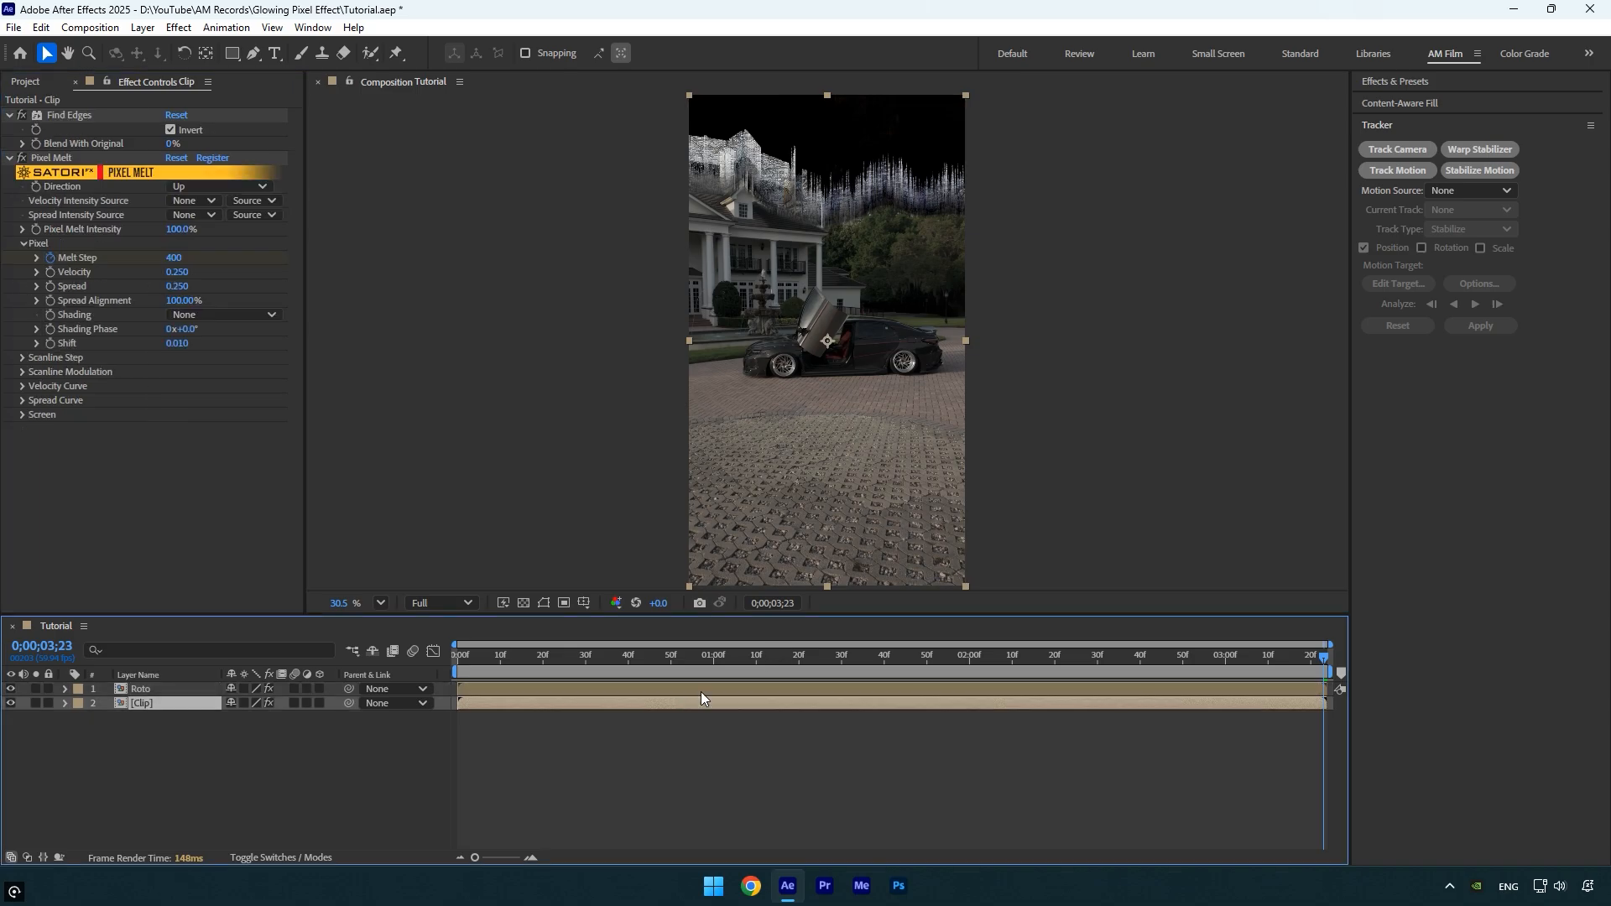
mouse_move(830, 433)
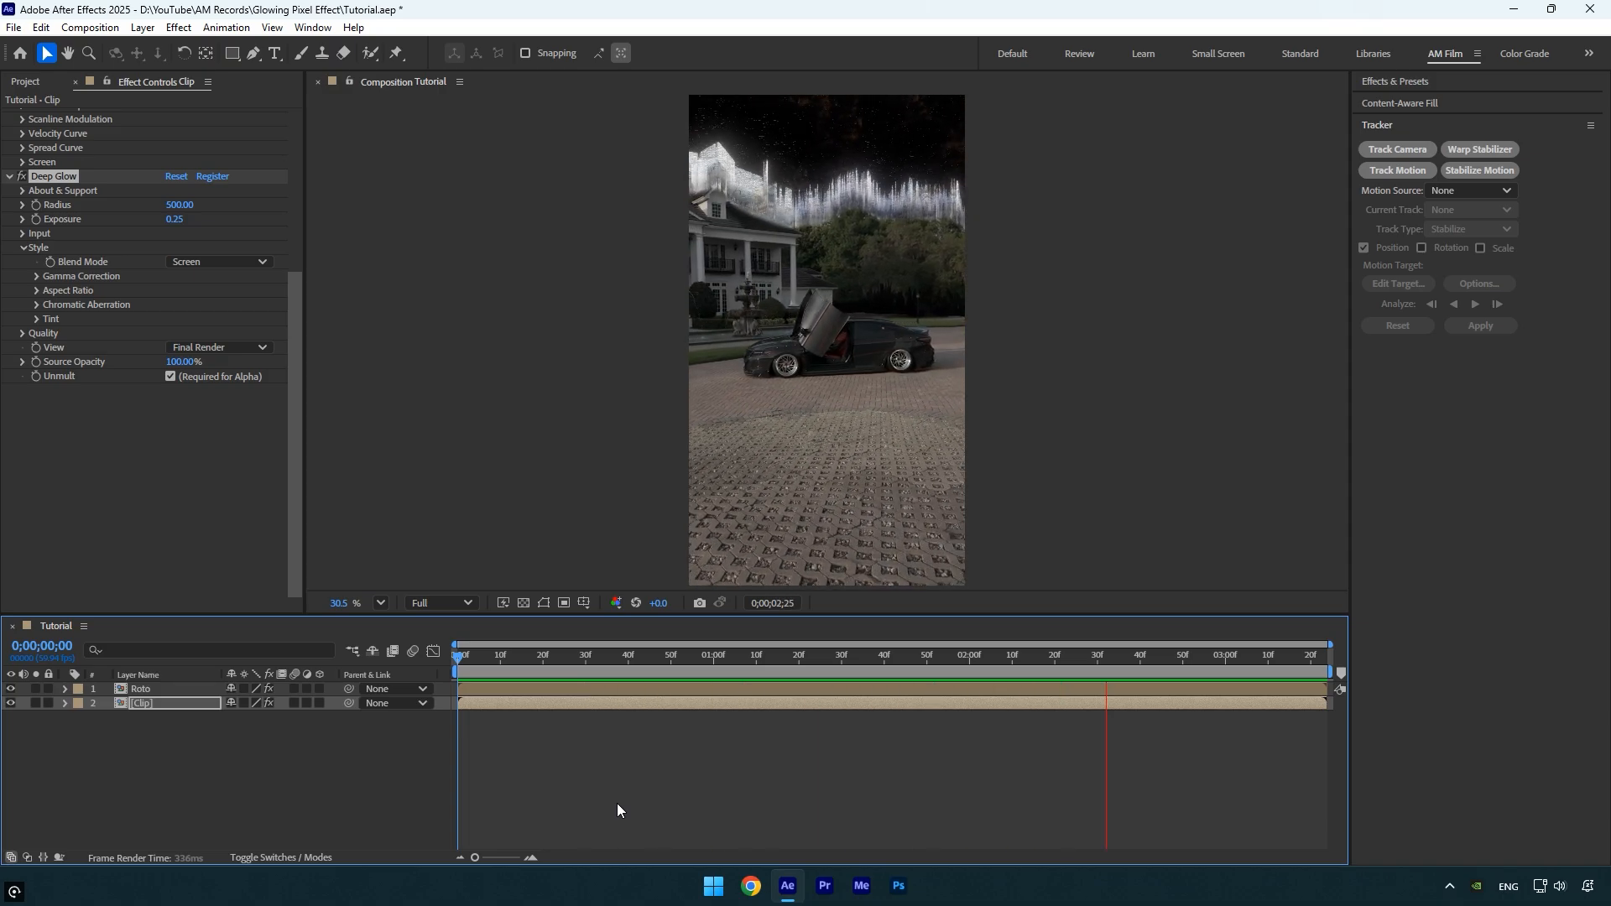
Step: Give Deep Glow on the Clip layer Radius 500 and Exposure 0.25
left_click(737, 655)
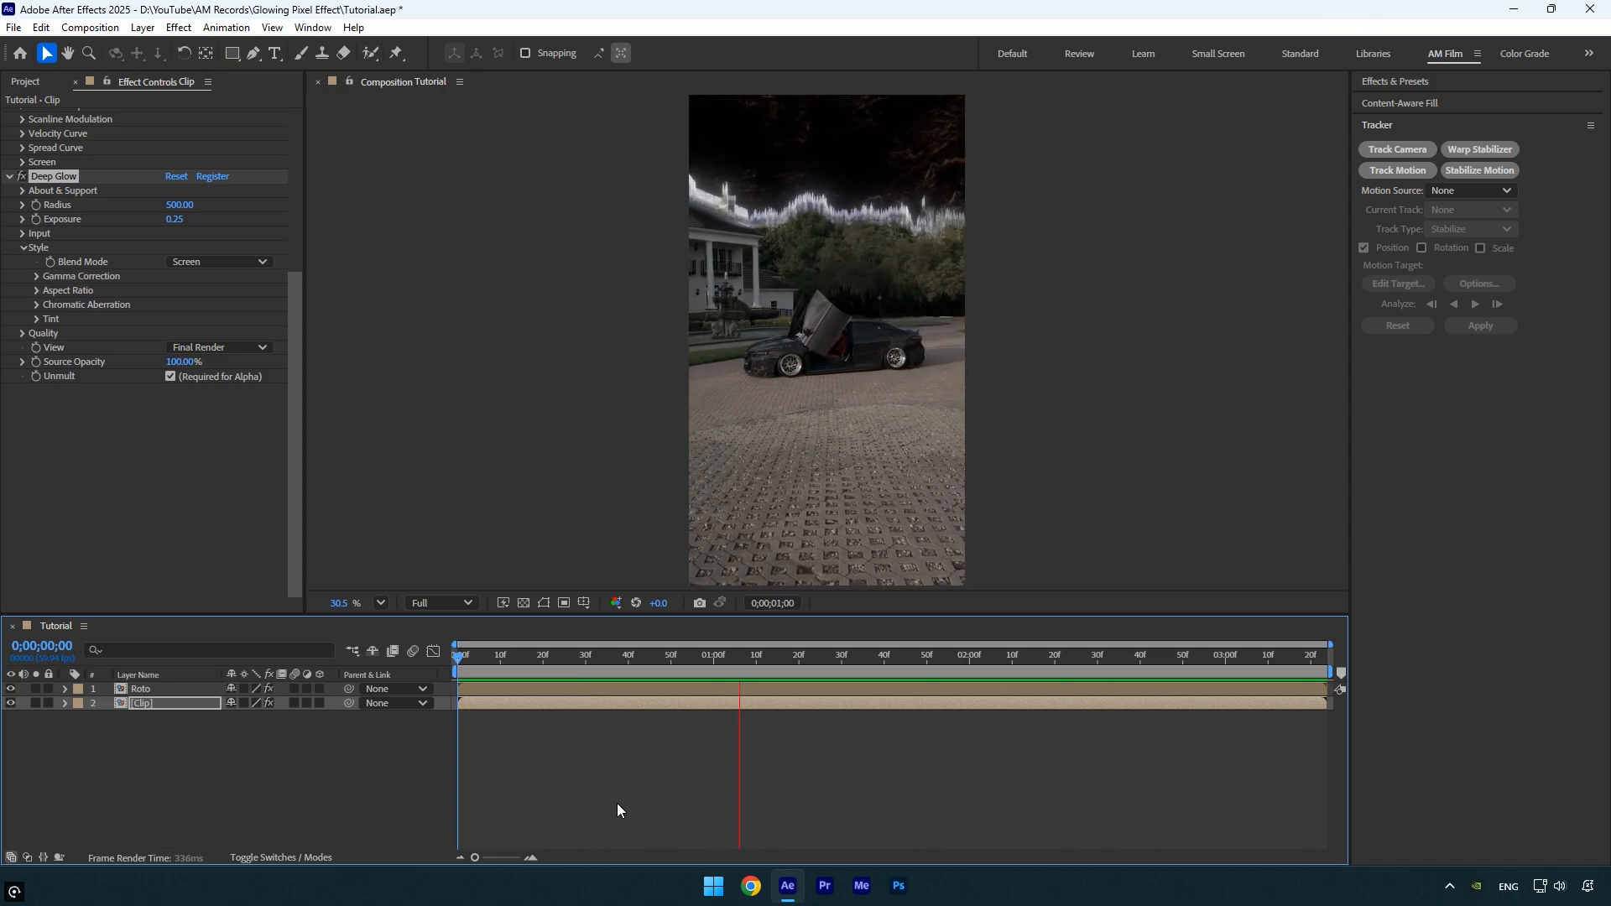